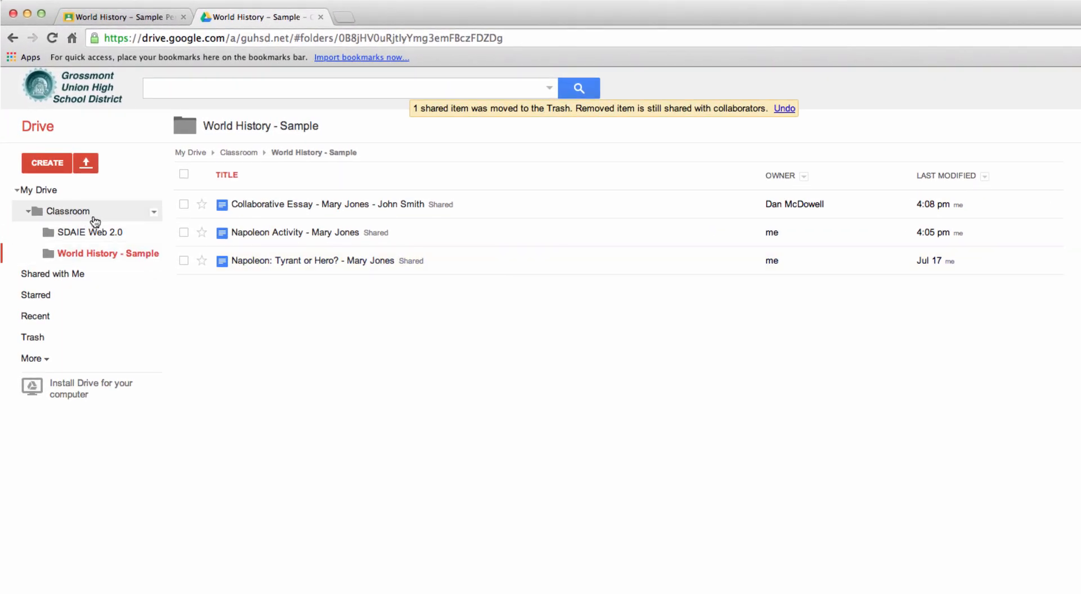
# Navigate into Classroom > World History - Sample folder
pyautogui.click(67, 211)
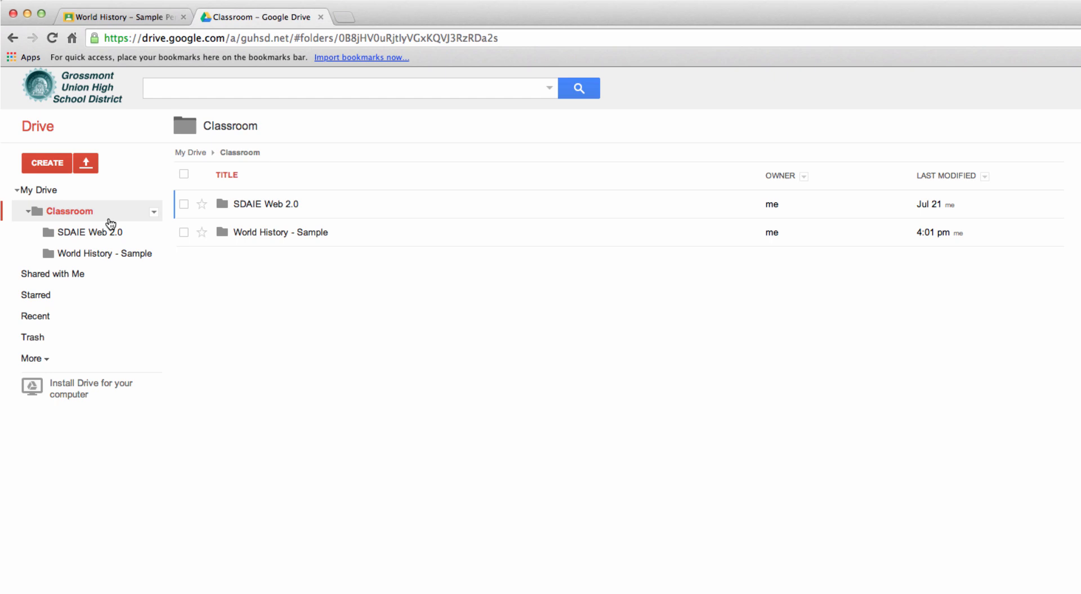
pyautogui.click(281, 232)
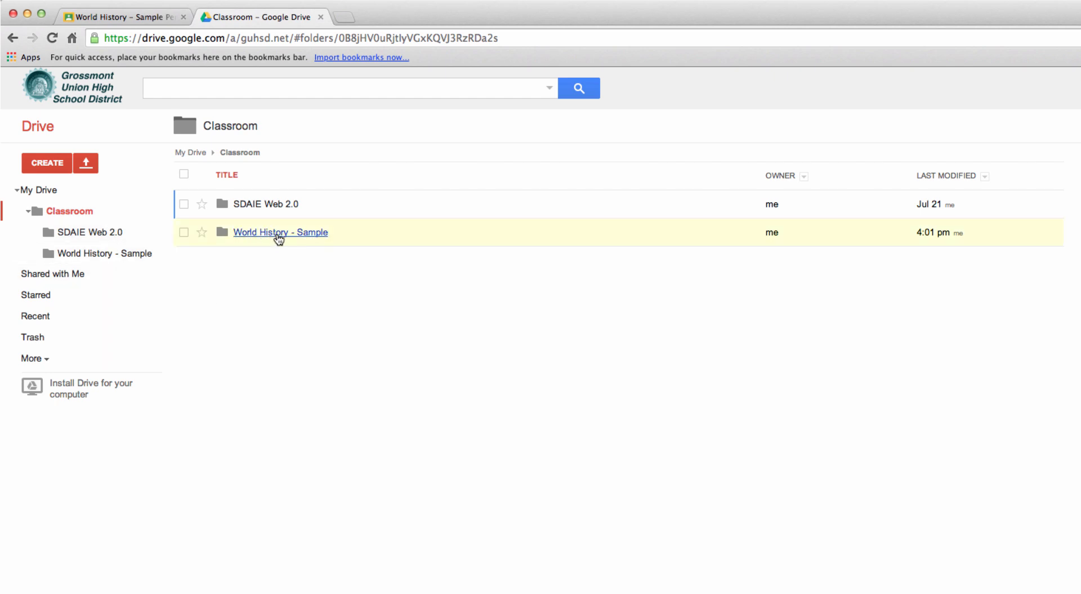
pyautogui.moveTo(280, 232)
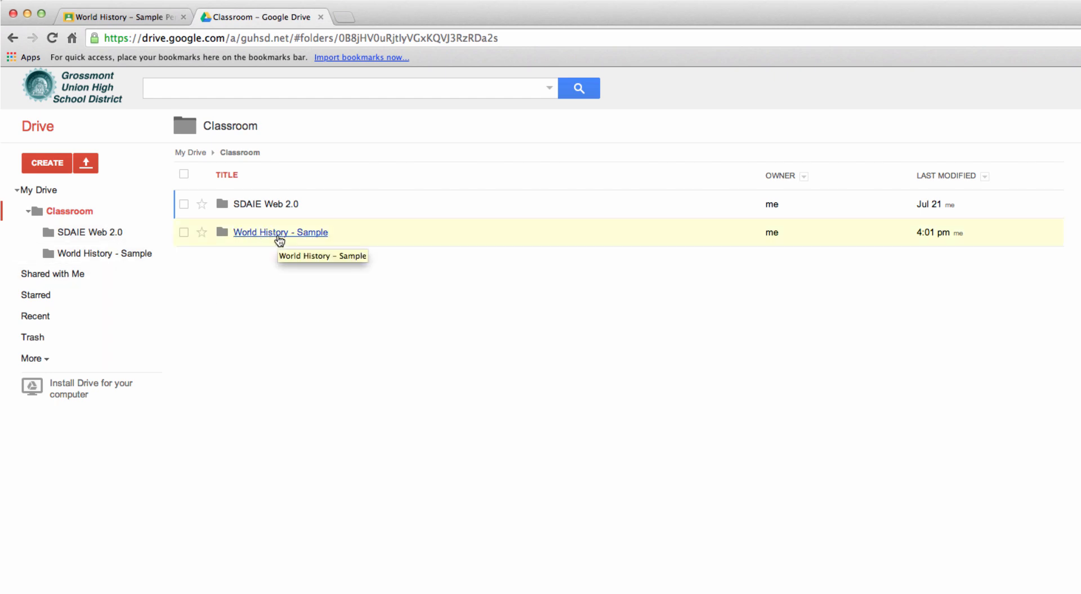
pyautogui.click(280, 232)
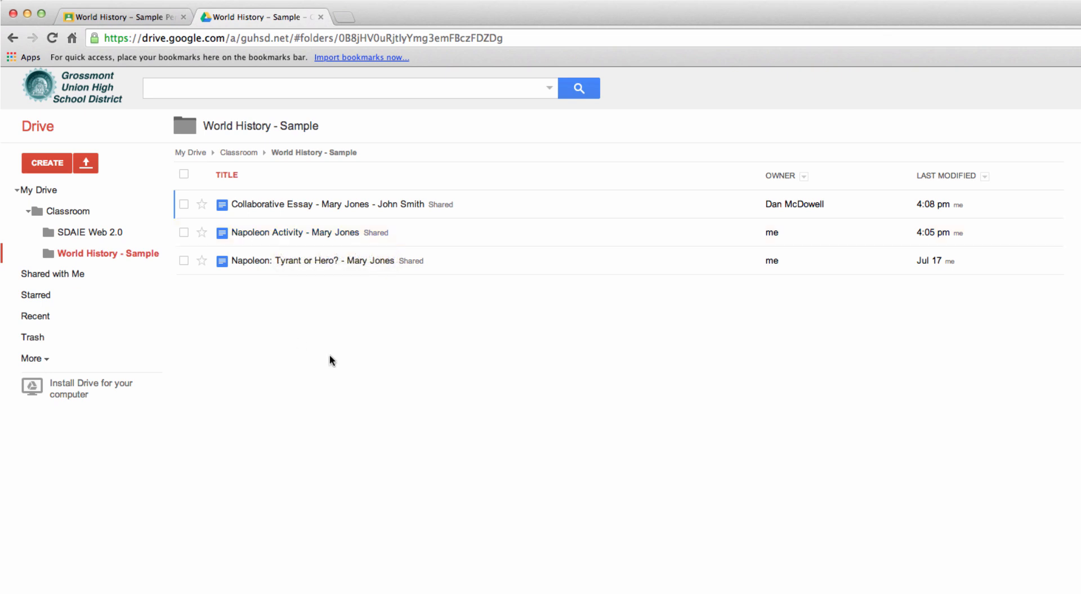
pyautogui.moveTo(259, 306)
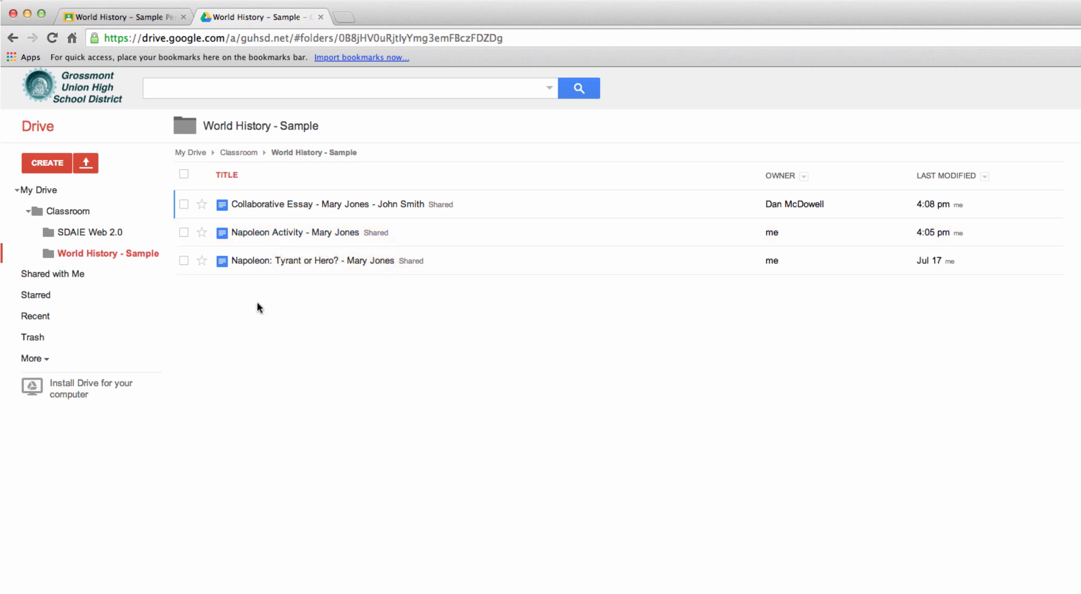
pyautogui.moveTo(338, 305)
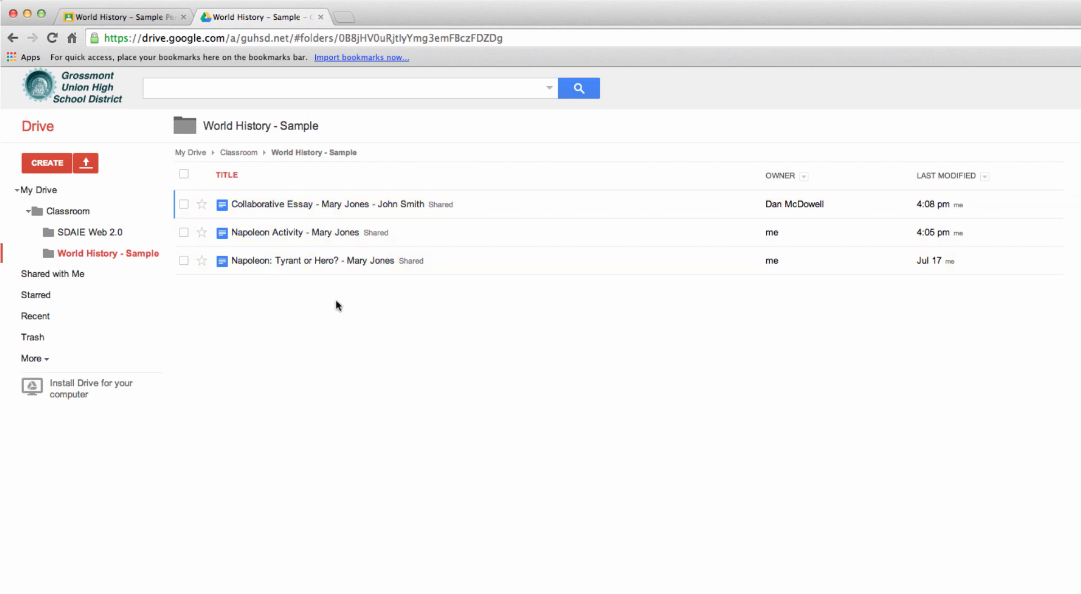
pyautogui.moveTo(380, 274)
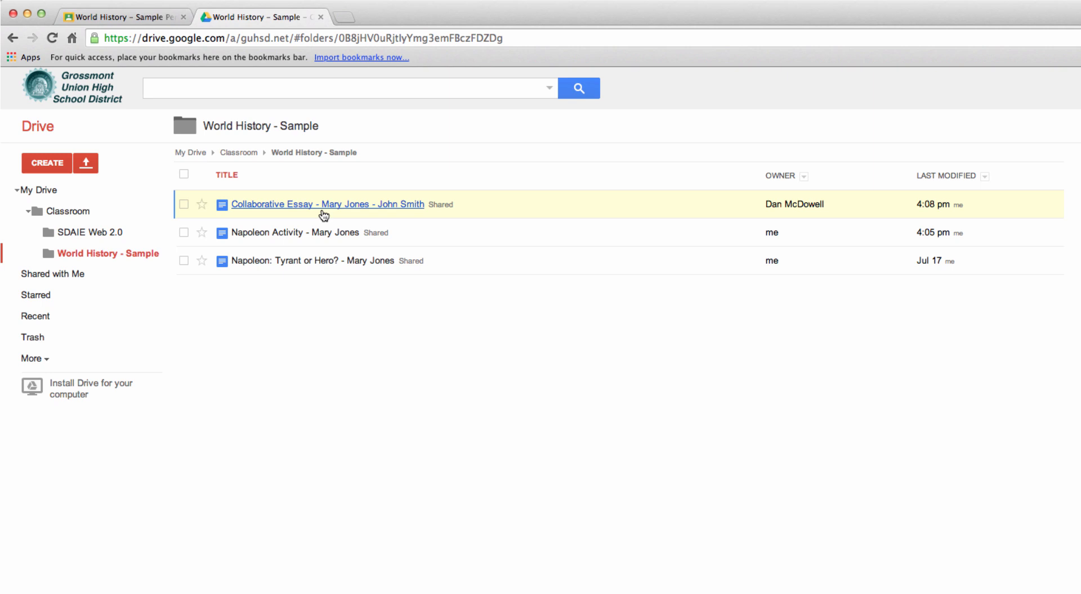
pyautogui.moveTo(410, 205)
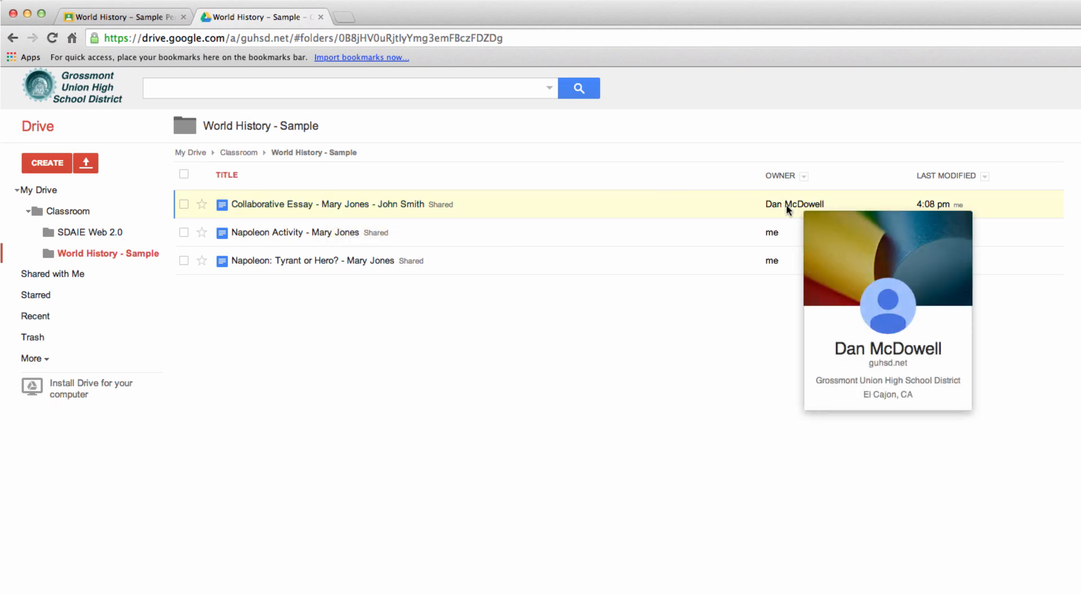
pyautogui.moveTo(782, 211)
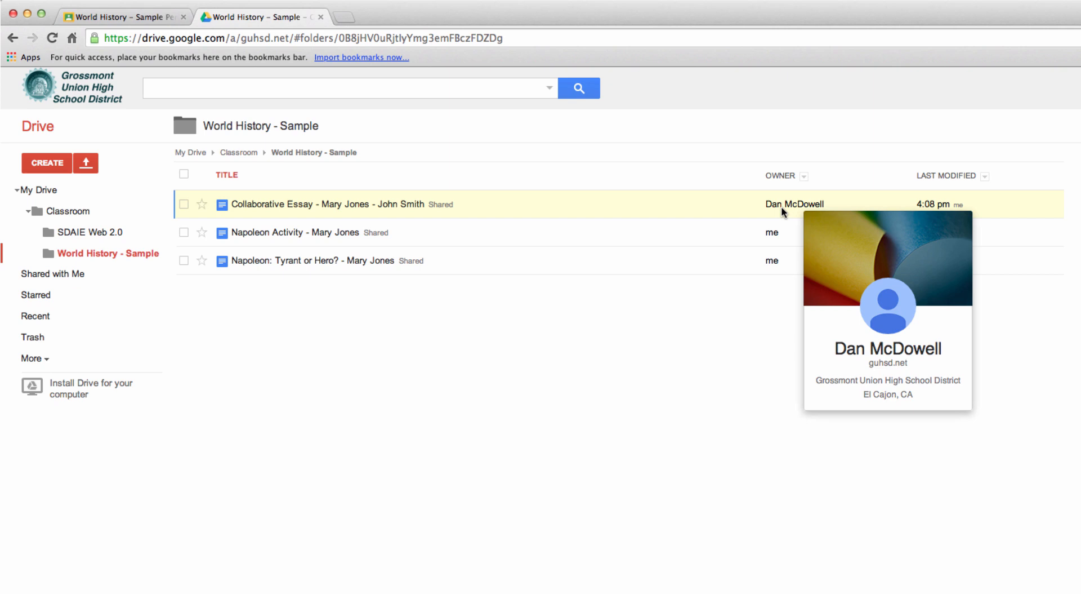
pyautogui.moveTo(698, 232)
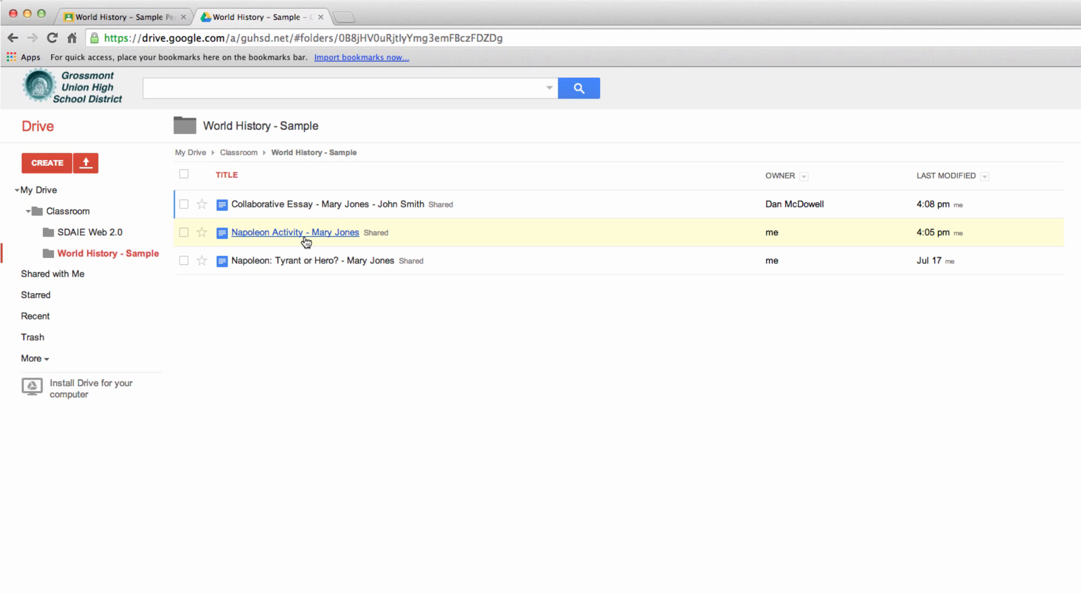
pyautogui.moveTo(295, 232)
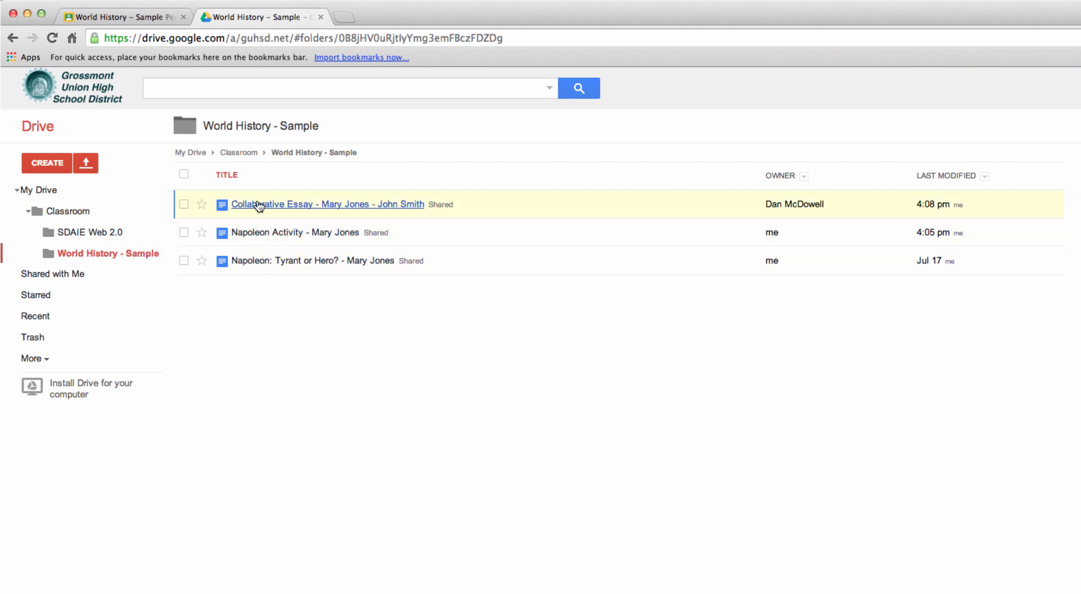
pyautogui.moveTo(259, 243)
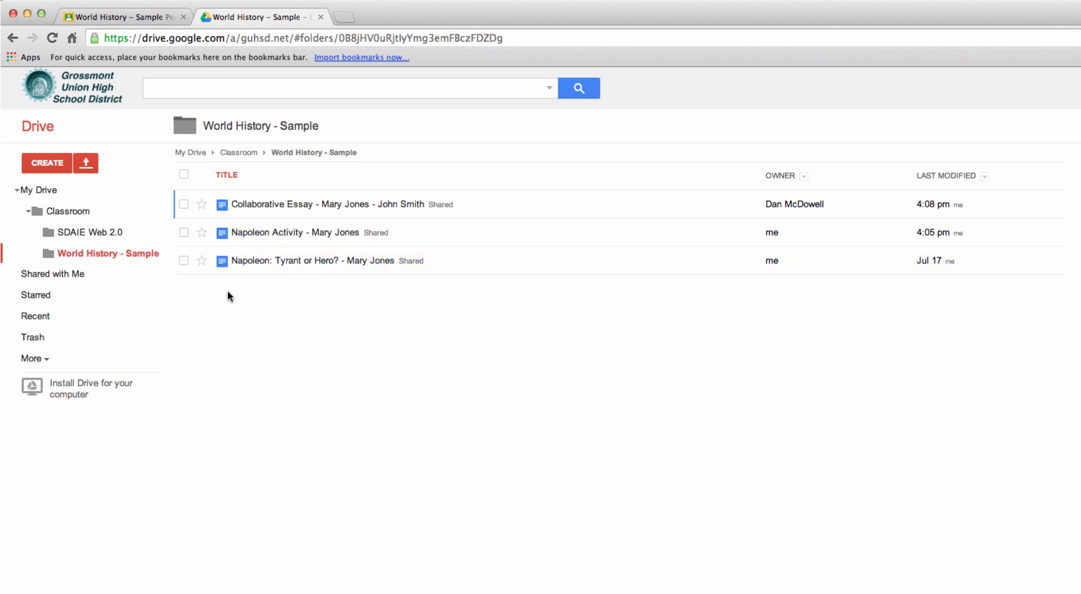
# Create a new folder named Graded
pyautogui.click(46, 163)
pyautogui.write('Gra')
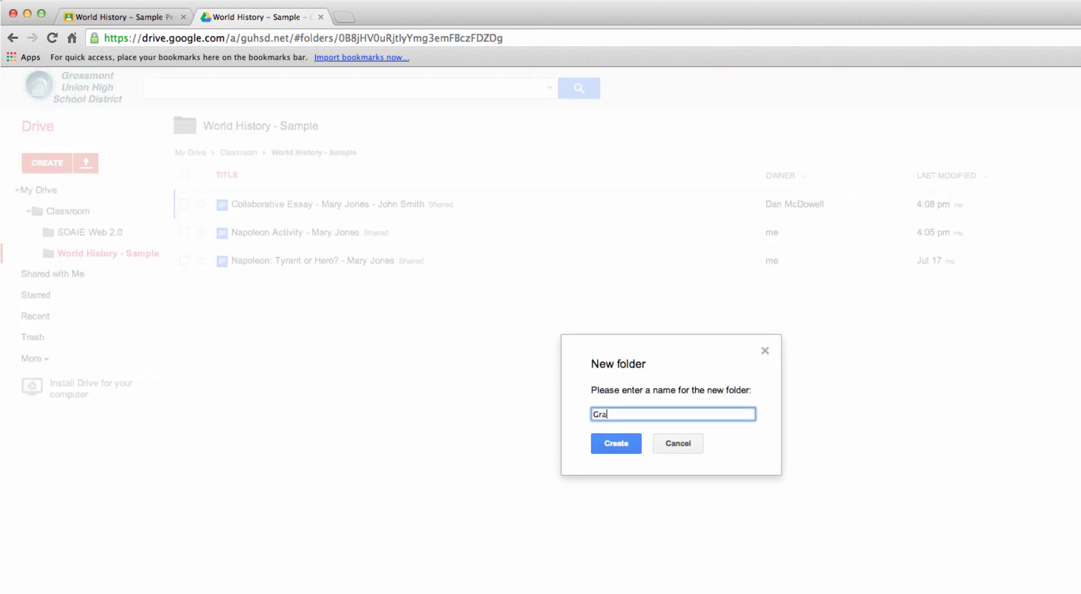
pyautogui.click(615, 442)
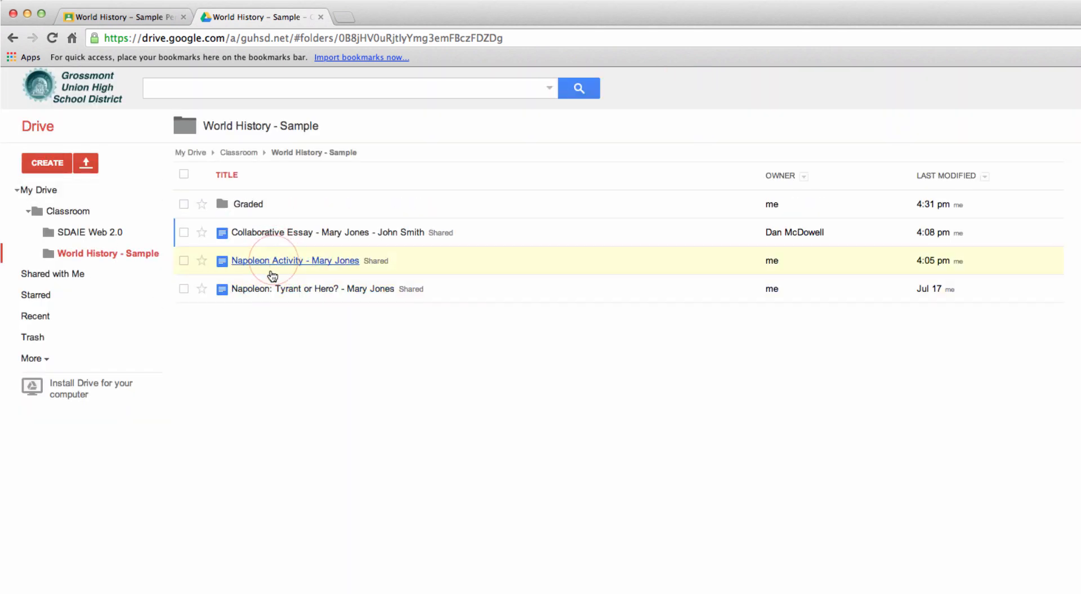
pyautogui.click(247, 204)
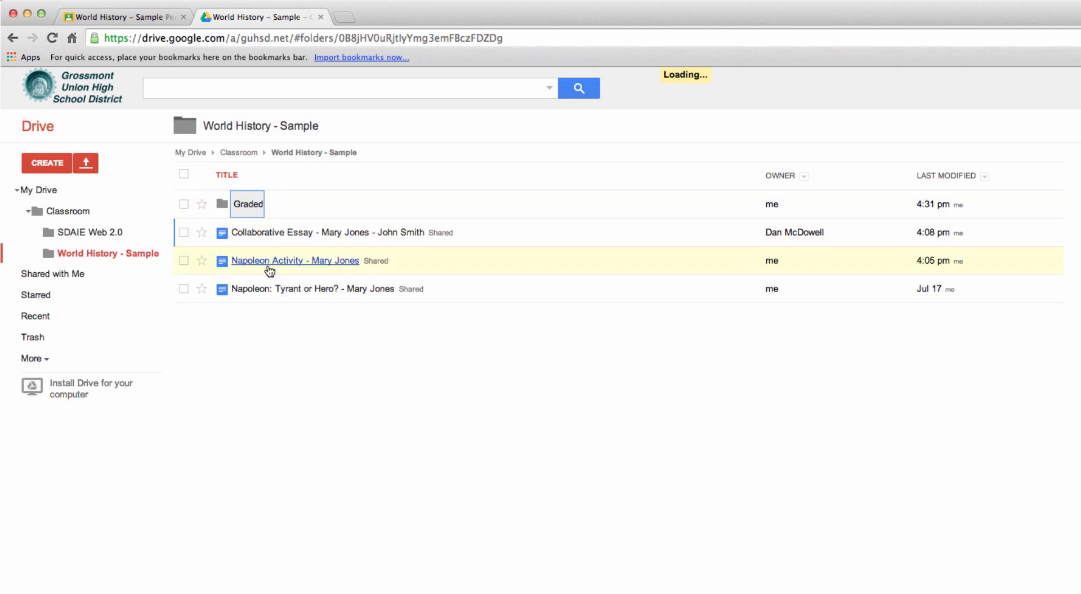
pyautogui.moveTo(295, 260); pyautogui.dragTo(248, 204)
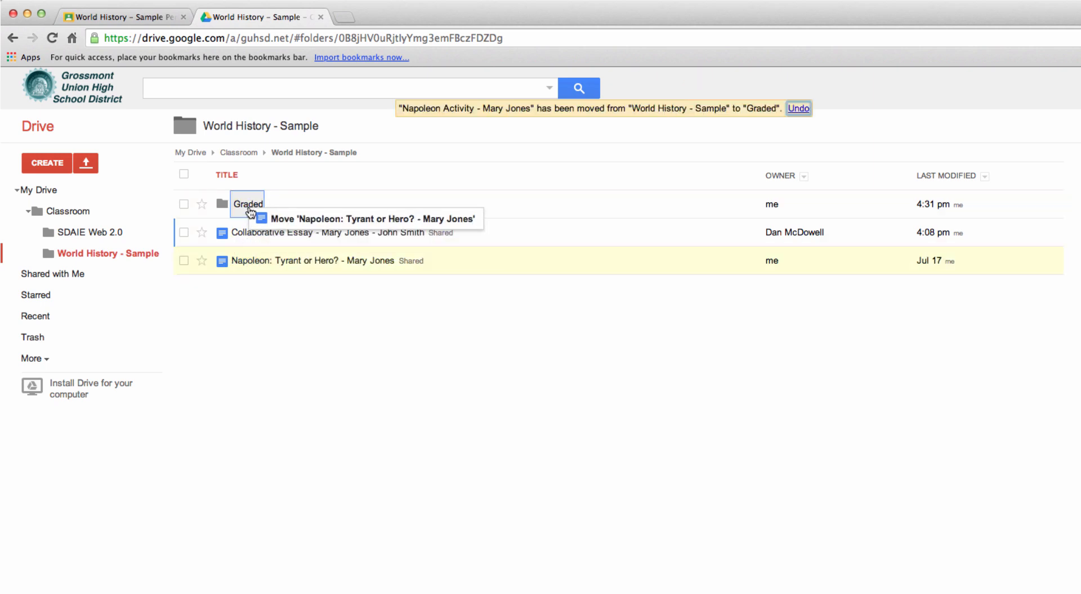
pyautogui.moveTo(311, 260); pyautogui.dragTo(246, 204)
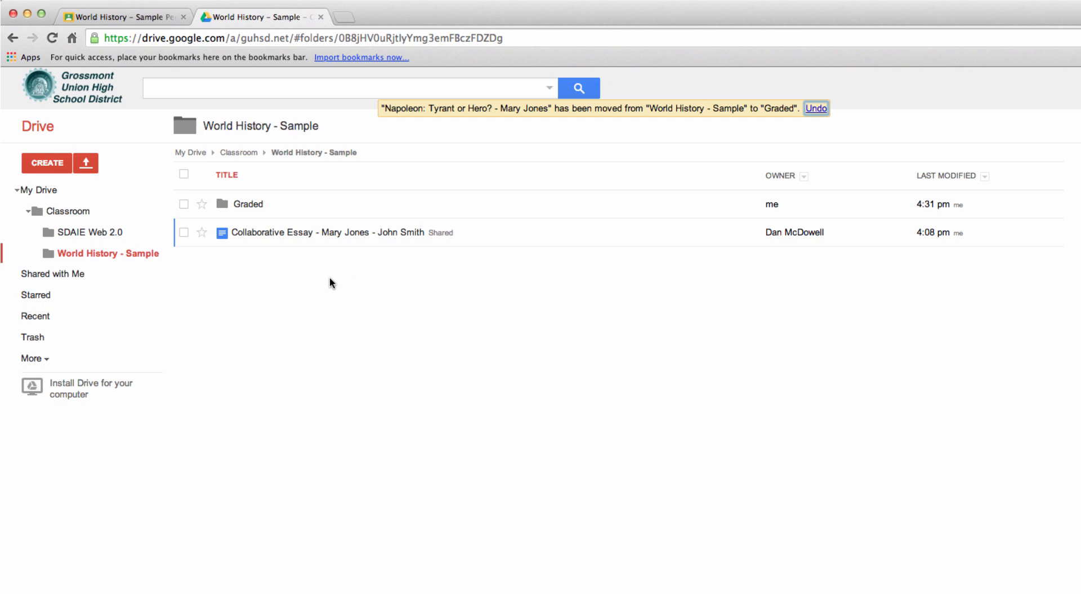
pyautogui.moveTo(338, 284)
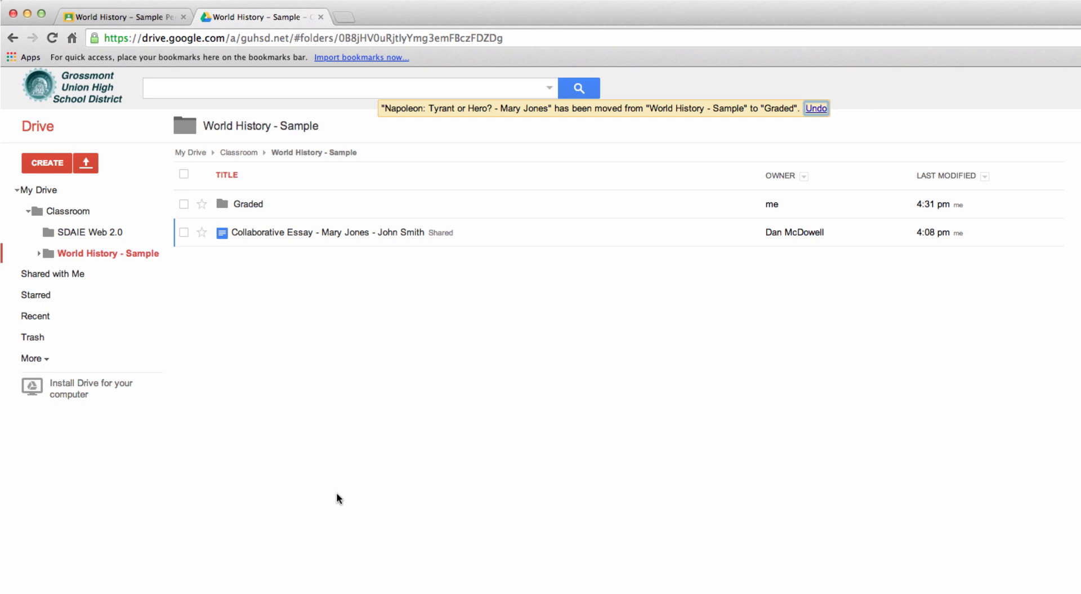
pyautogui.moveTo(219, 147)
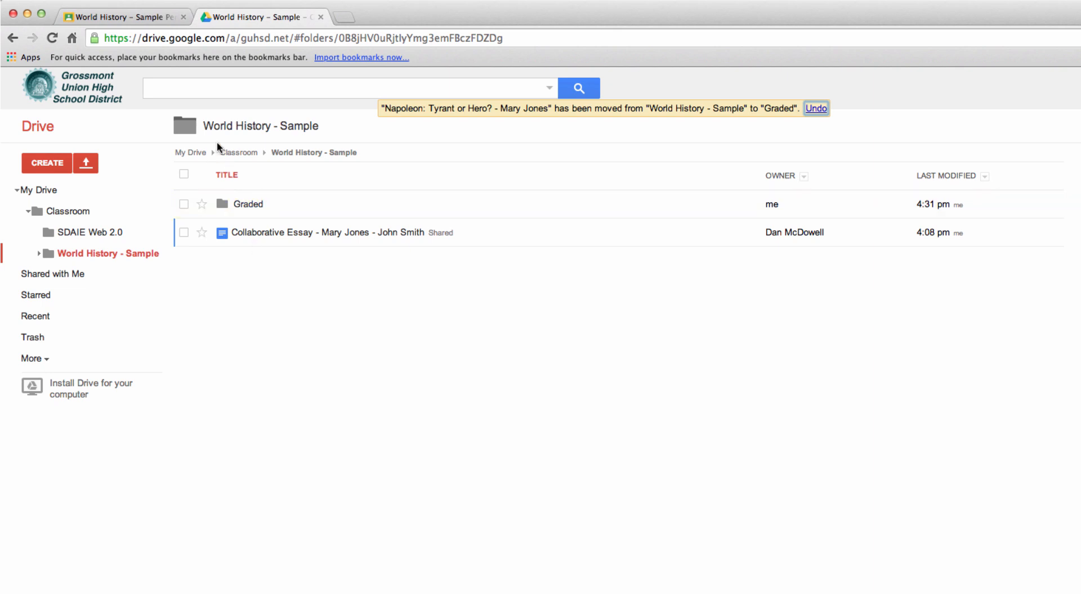